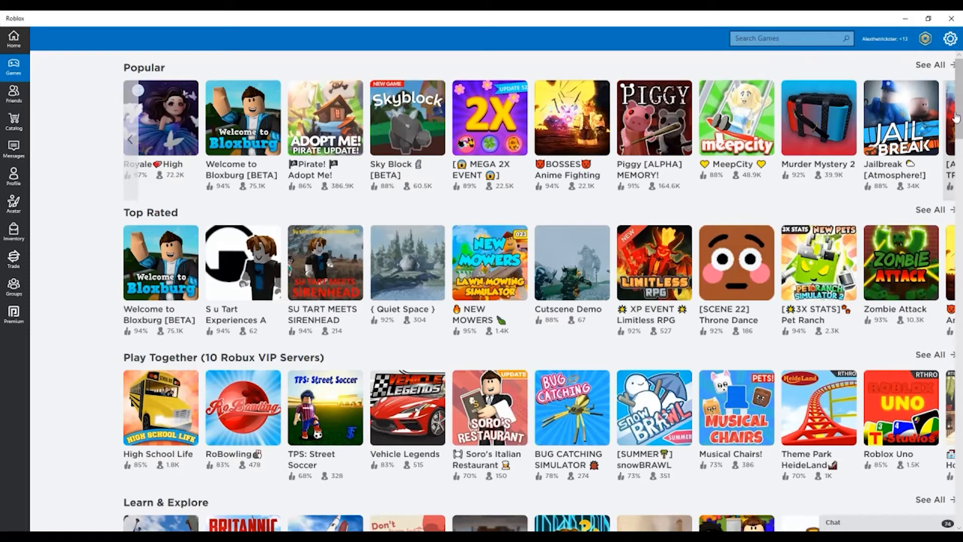
- Page to the next popular games, pick Arsenal and launch it from its game page
{"action": "scroll", "scroll_direction": "up", "scroll_amount": 3}
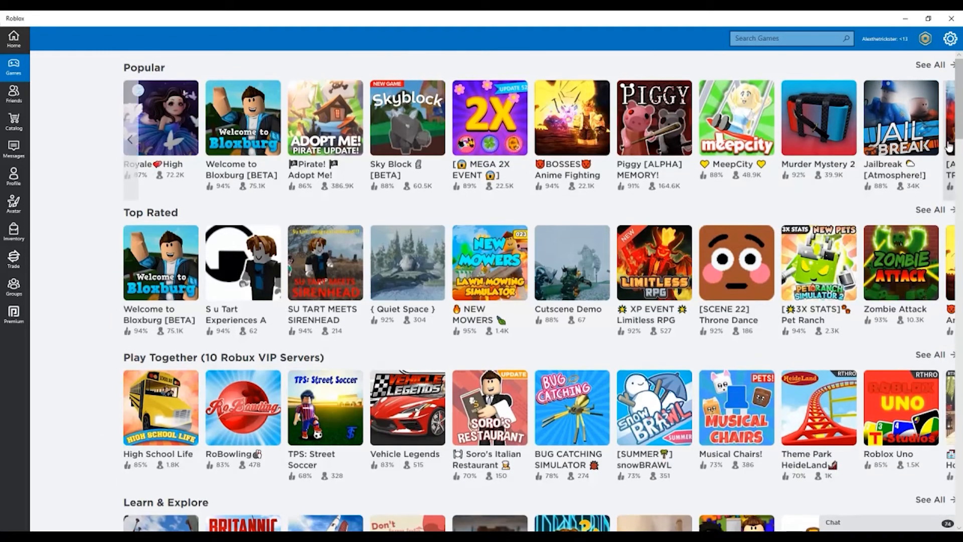
{"action": "left_click", "coordinate": [949, 139]}
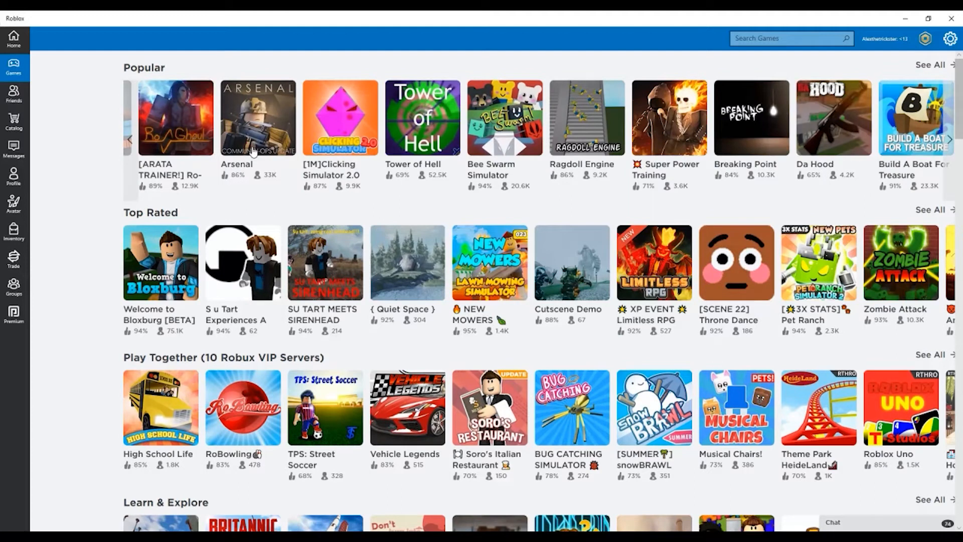
{"action": "left_click", "coordinate": [257, 118]}
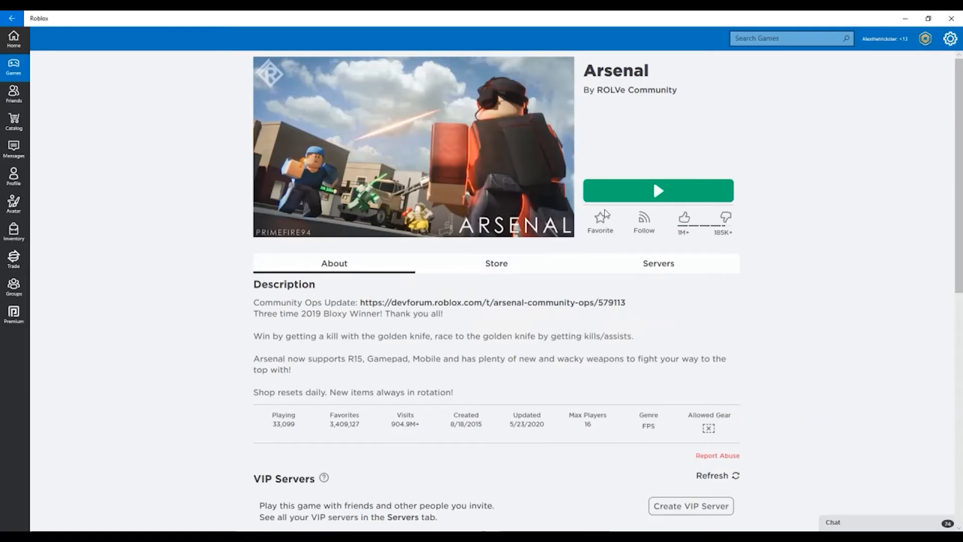
{"action": "left_click", "coordinate": [658, 191]}
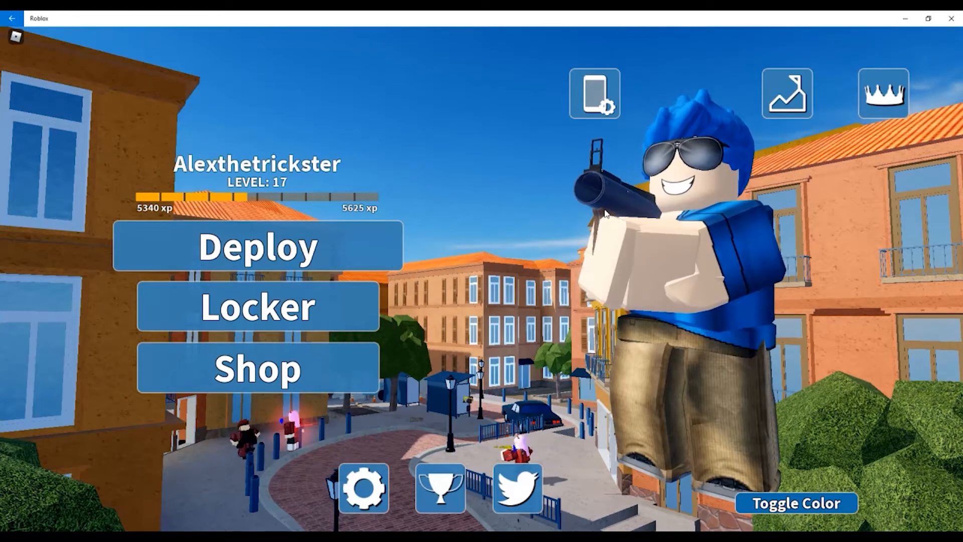
- Deploy from Arsenal's main menu to reach the team selection screen
{"action": "left_click", "coordinate": [257, 247]}
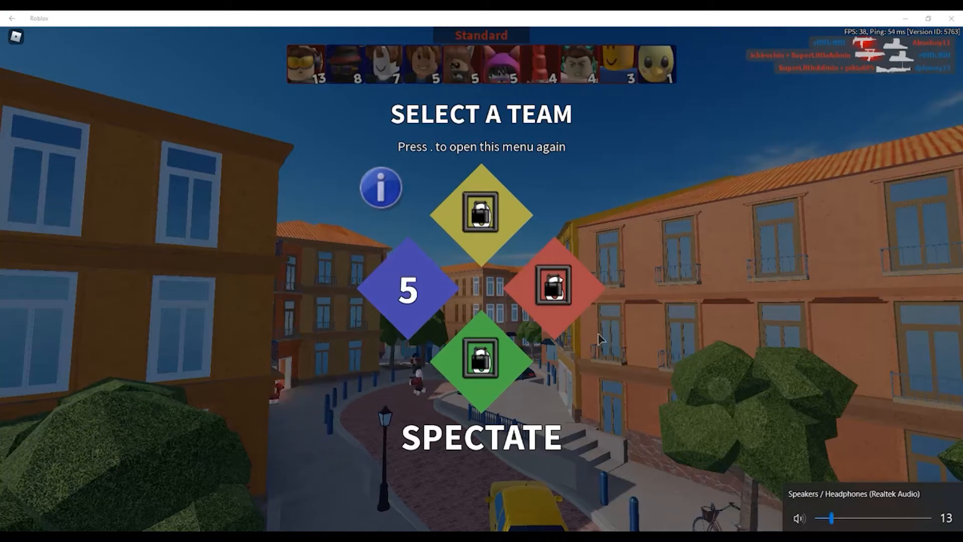
{"action": "mouse_move", "coordinate": [361, 313]}
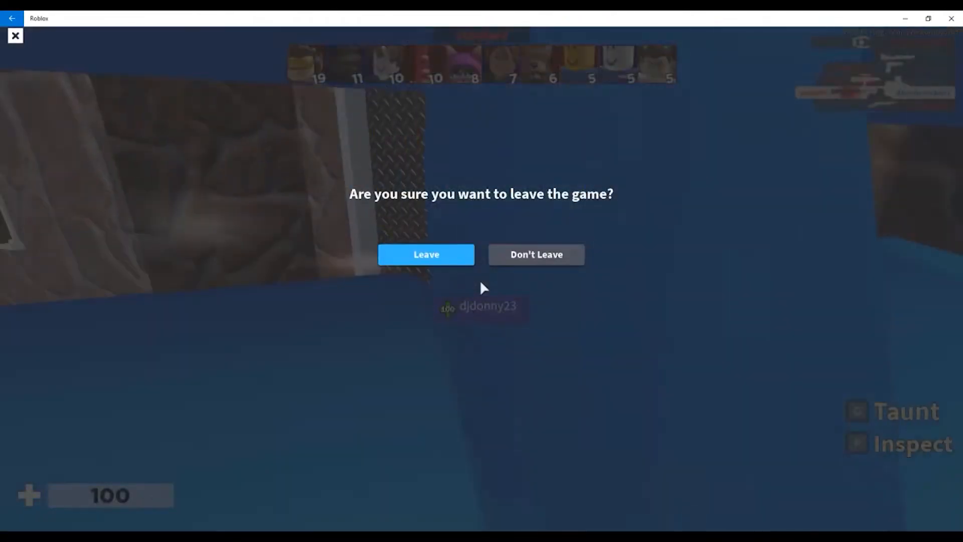
- Confirm leaving Arsenal, then launch Doomspire Brickbattle from its recommended games
{"action": "left_click", "coordinate": [426, 254]}
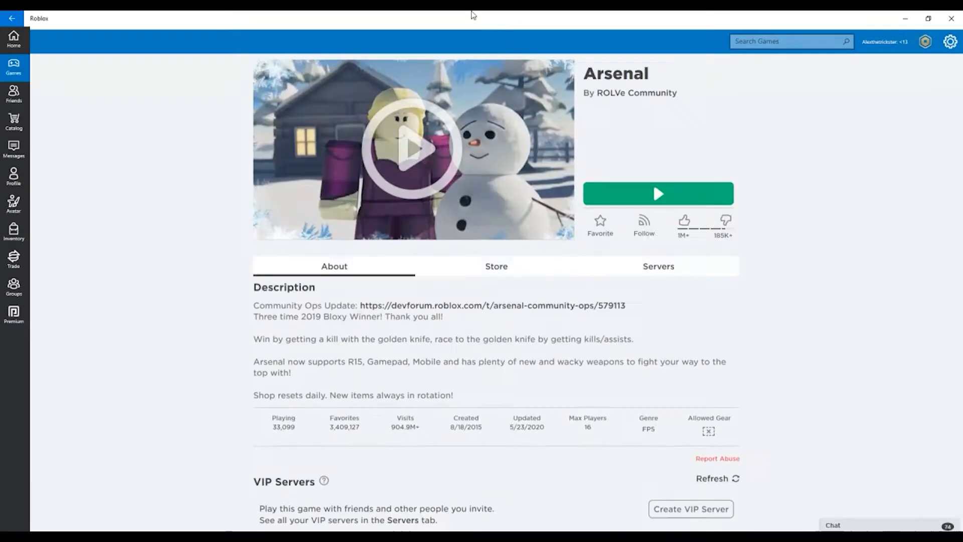
{"action": "scroll", "scroll_direction": "down", "scroll_amount": 3}
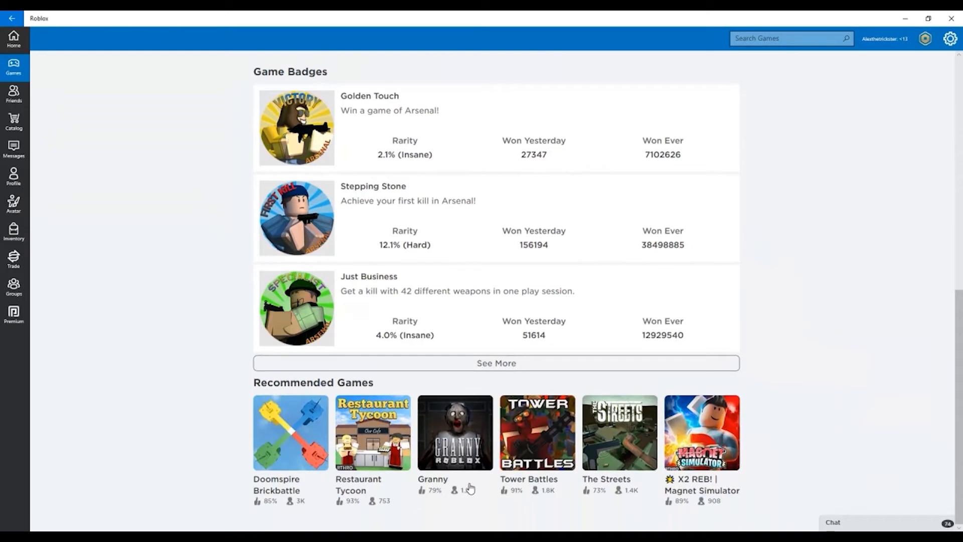
{"action": "mouse_move", "coordinate": [507, 430]}
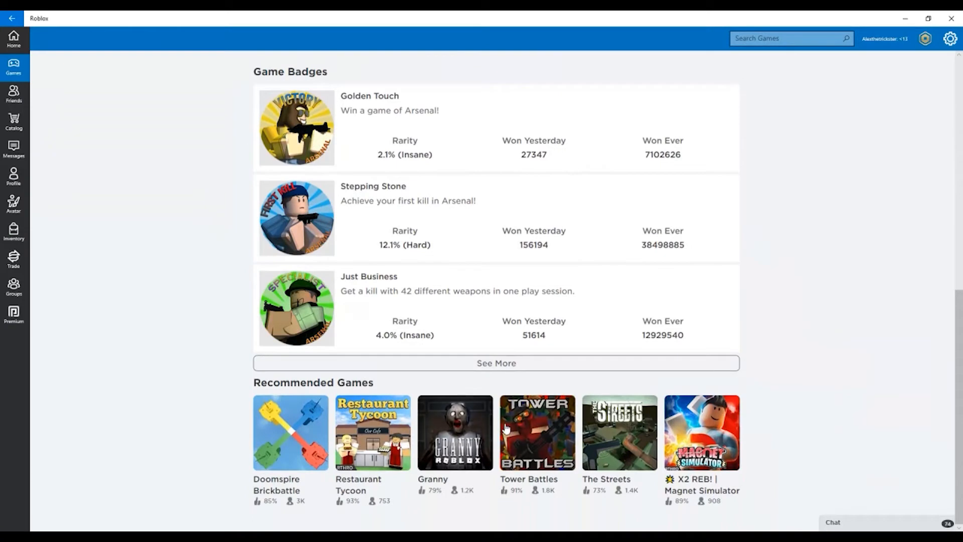
{"action": "mouse_move", "coordinate": [430, 456]}
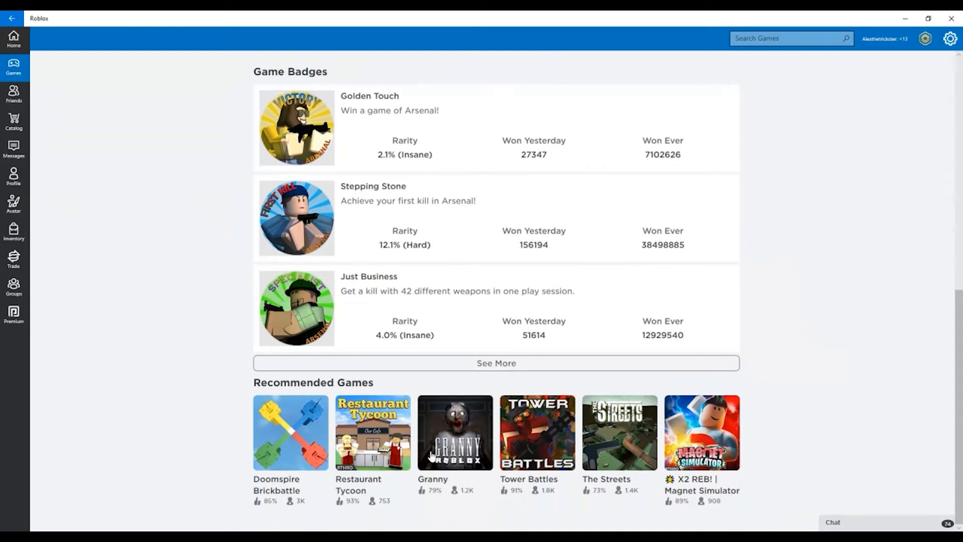
{"action": "mouse_move", "coordinate": [476, 402]}
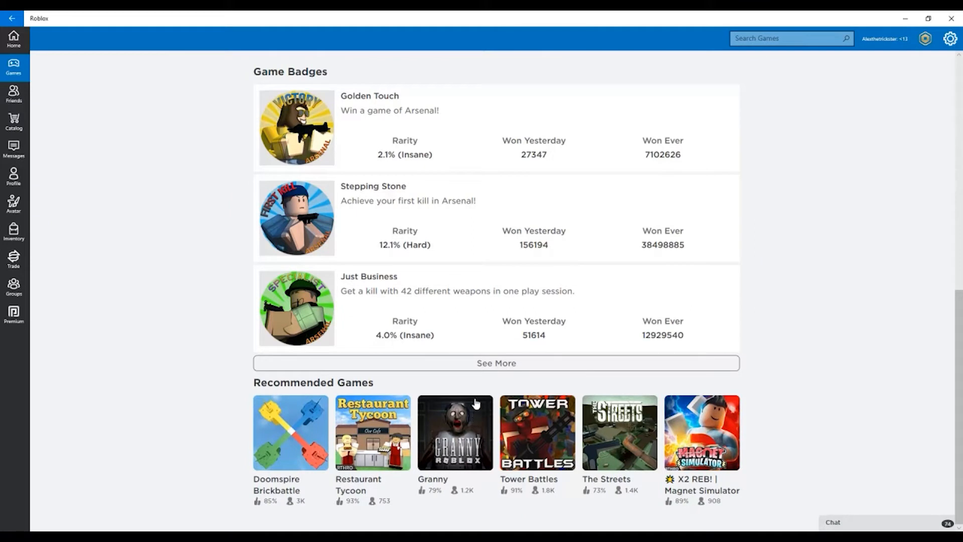
{"action": "mouse_move", "coordinate": [268, 416]}
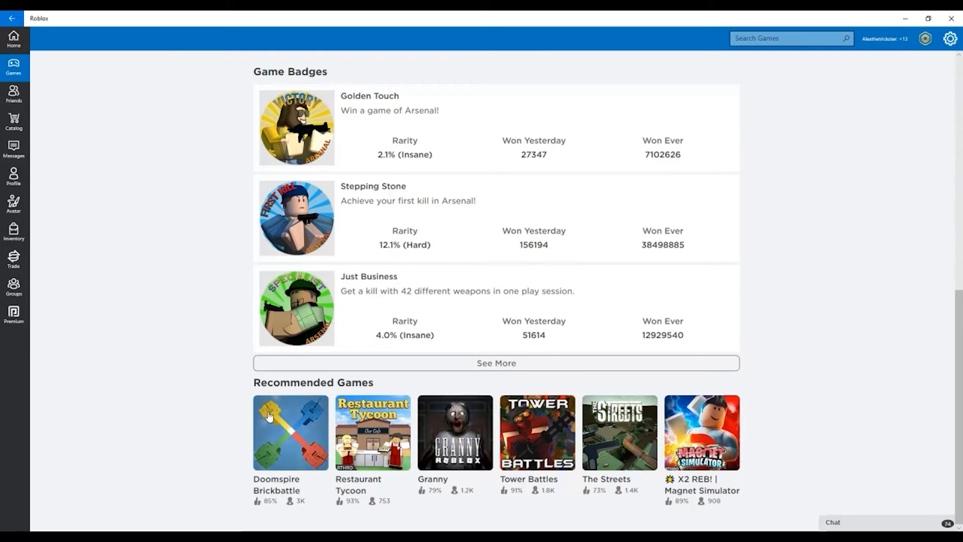
{"action": "left_click", "coordinate": [290, 432]}
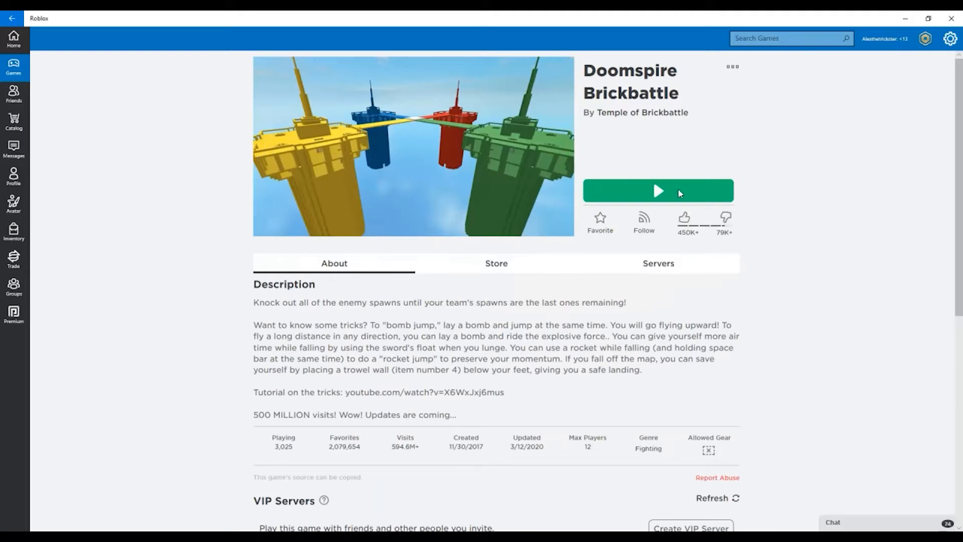
{"action": "left_click", "coordinate": [657, 191]}
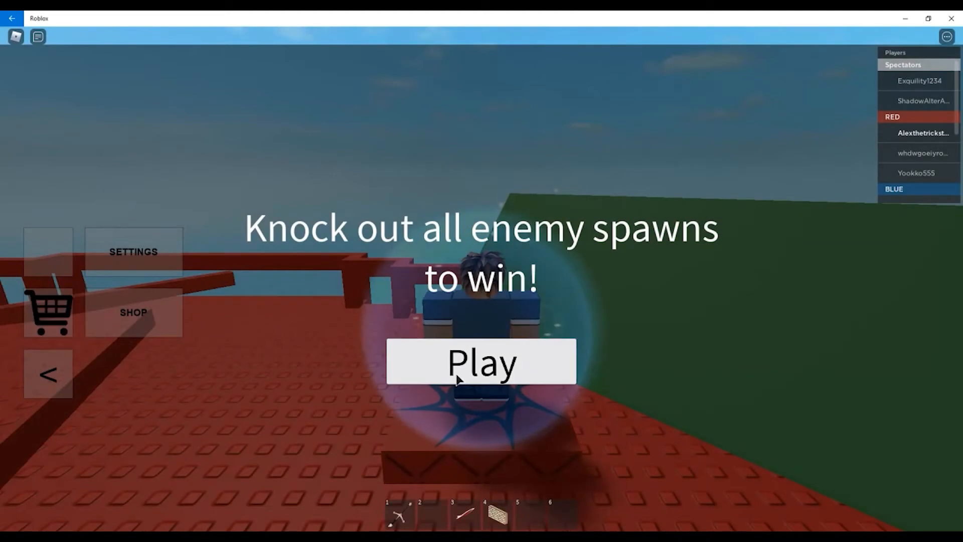
- Start the Doomspire Brickbattle round and spawn onto the red team's base
{"action": "left_click", "coordinate": [481, 361]}
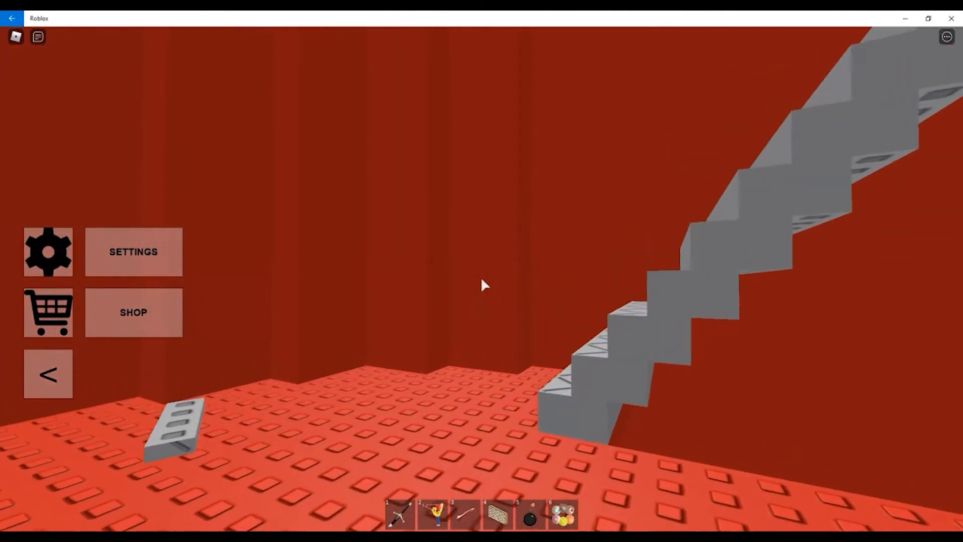
{"action": "left_click", "coordinate": [465, 514]}
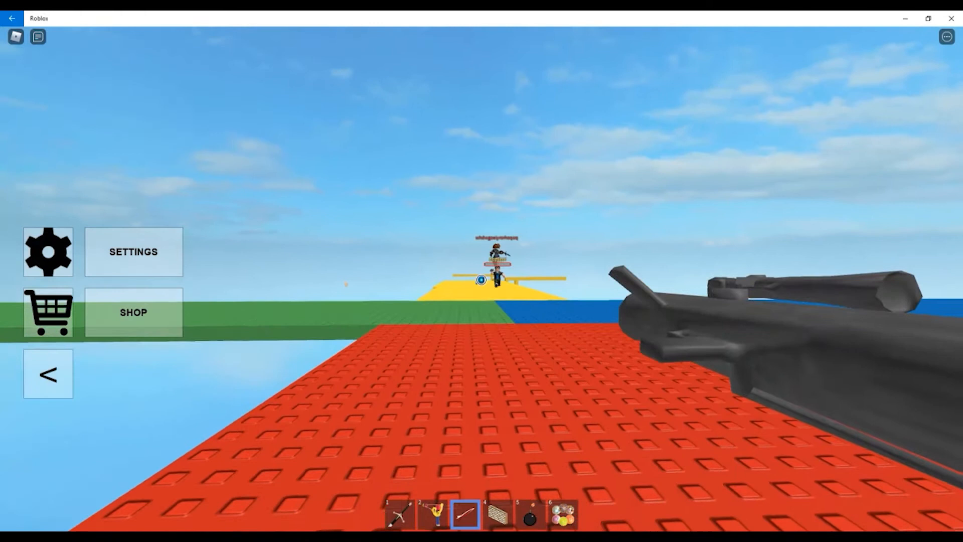
- Fire repeated shots at enemies on the yellow, blue and green towers between reloads
{"action": "left_click", "coordinate": [482, 280]}
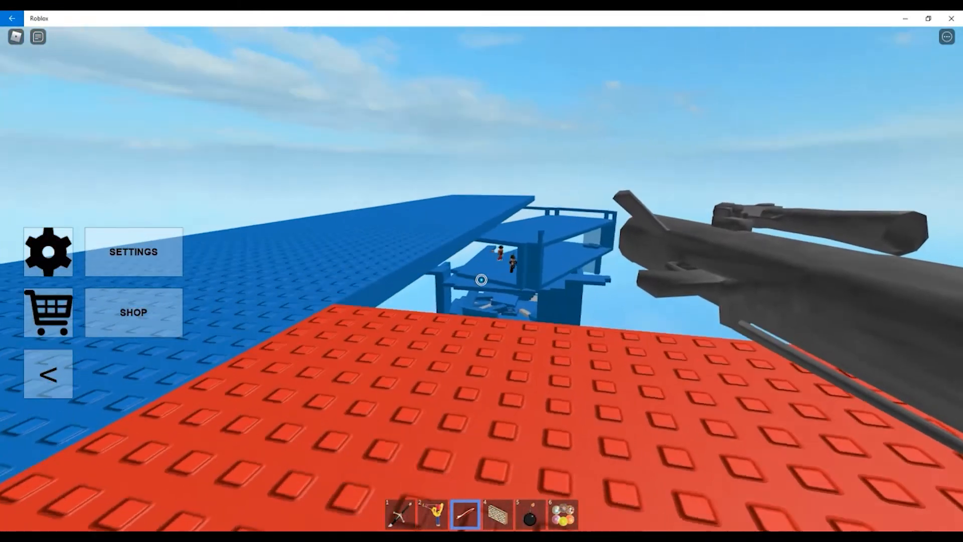
{"action": "left_click", "coordinate": [482, 280]}
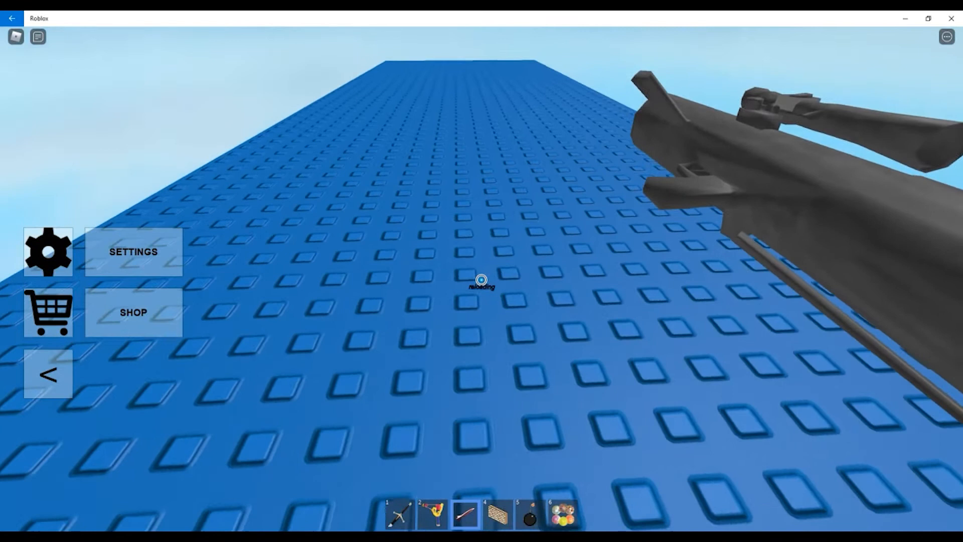
{"action": "left_click", "coordinate": [528, 514]}
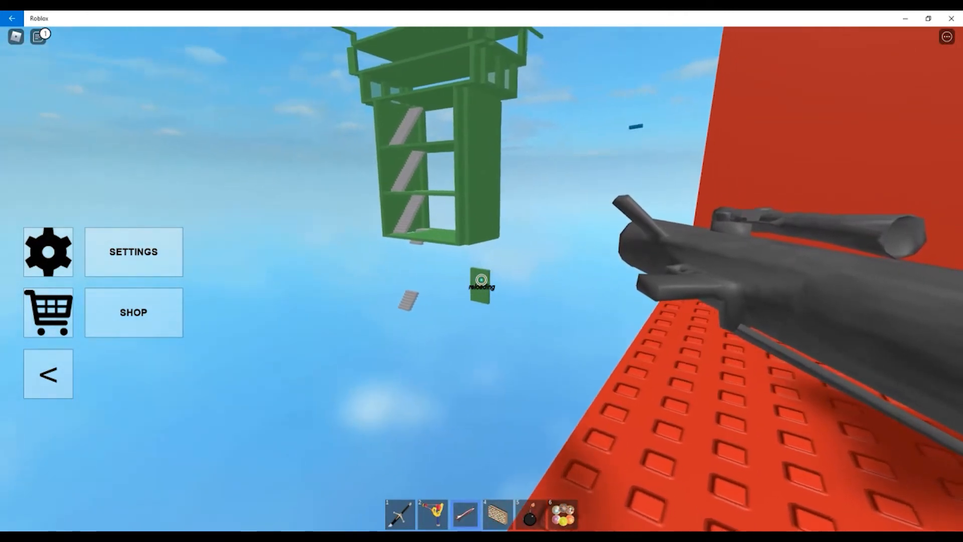
{"action": "left_click", "coordinate": [481, 279]}
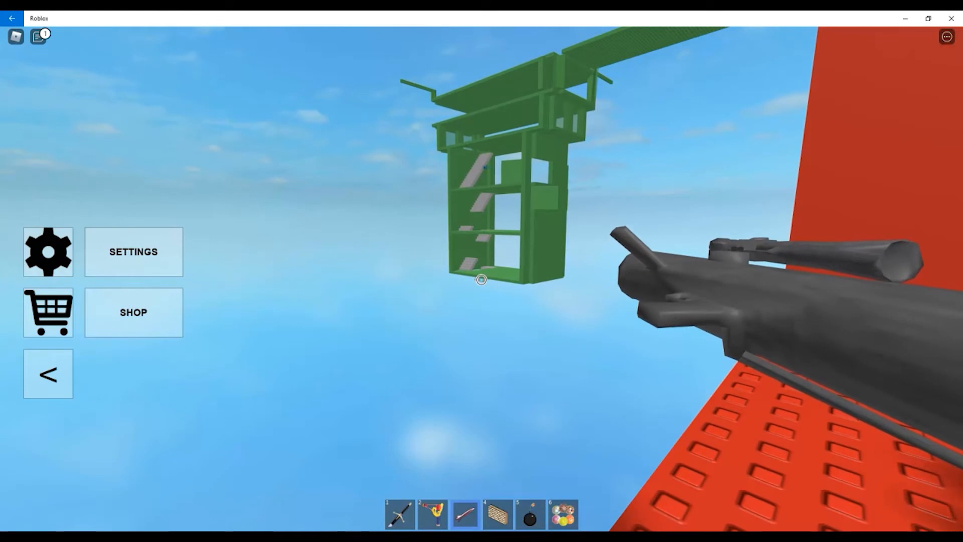
{"action": "left_click", "coordinate": [482, 279]}
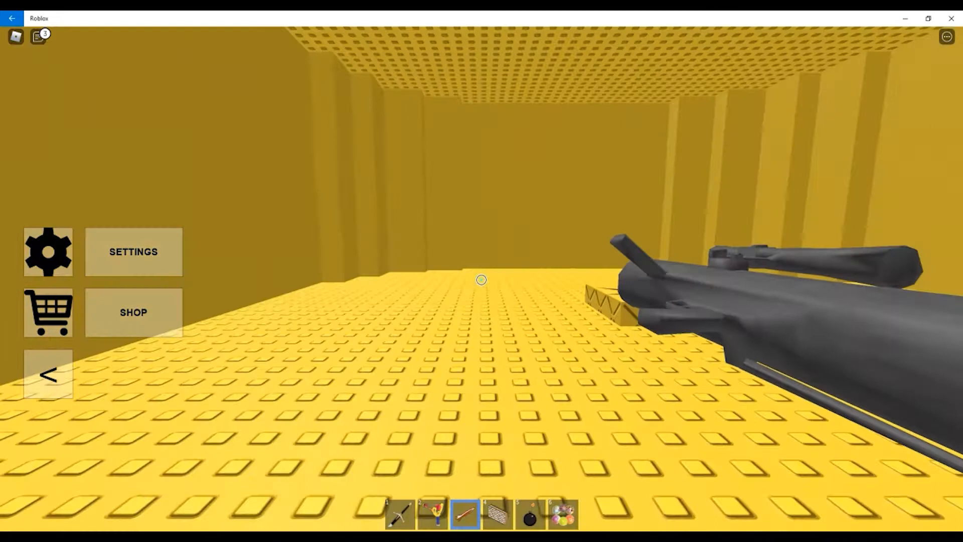
{"action": "mouse_move", "coordinate": [482, 280]}
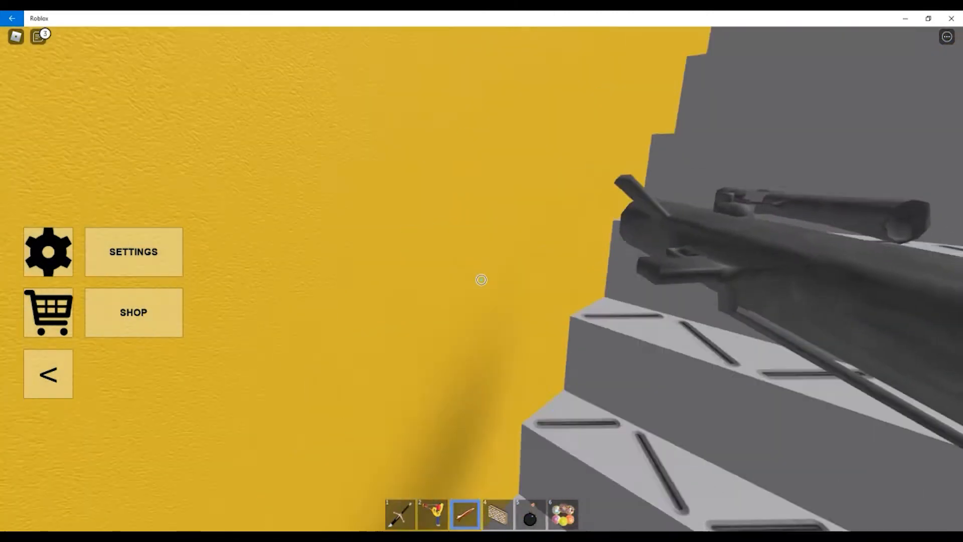
{"action": "mouse_move", "coordinate": [481, 280]}
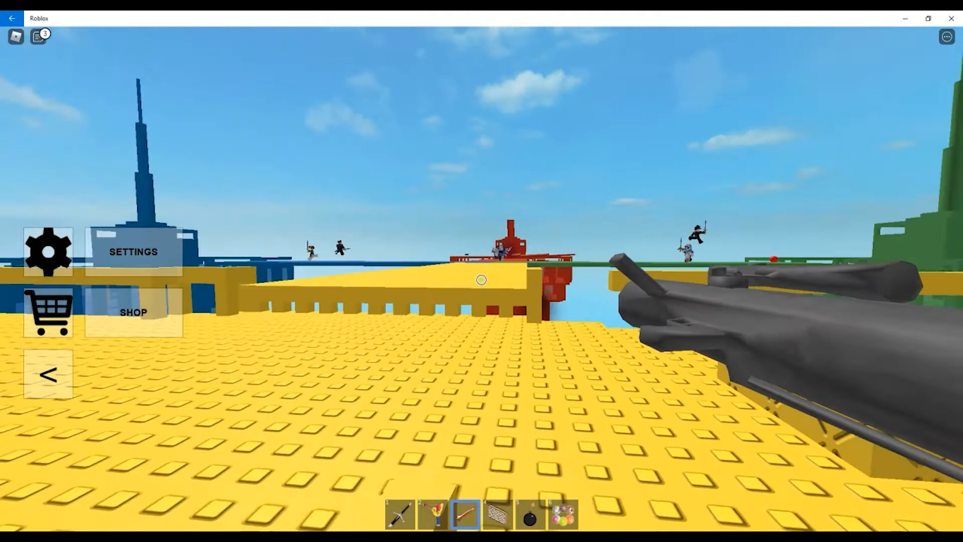
- Fire from the yellow rooftop toward the red tower and its players
{"action": "left_click", "coordinate": [482, 279]}
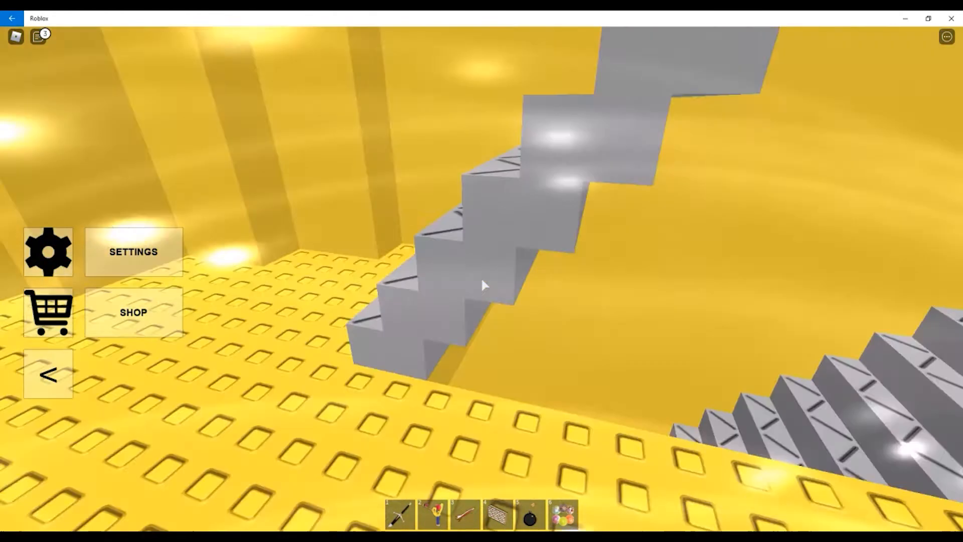
- Refocus the game window to walk out of the yellow tower toward the green base
{"action": "left_click", "coordinate": [400, 515]}
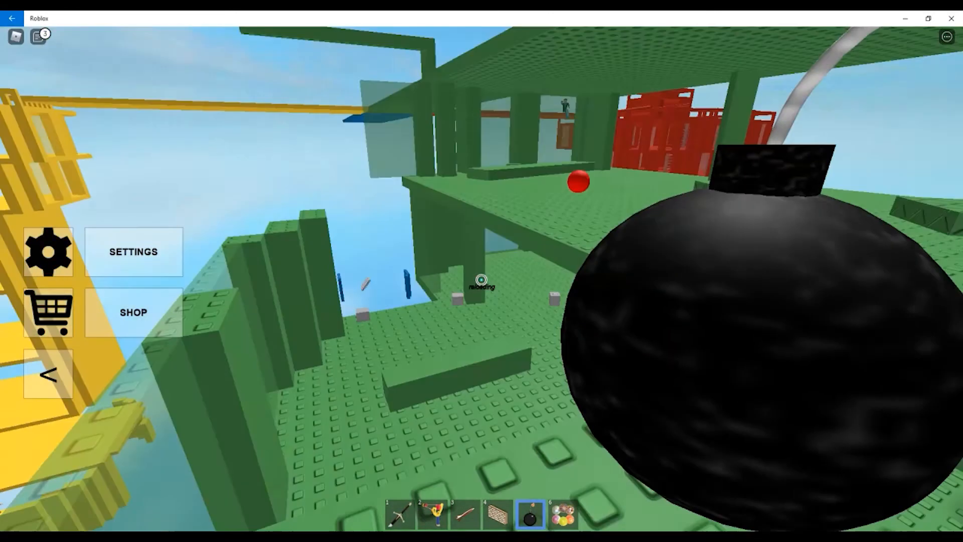
{"action": "mouse_move", "coordinate": [481, 276]}
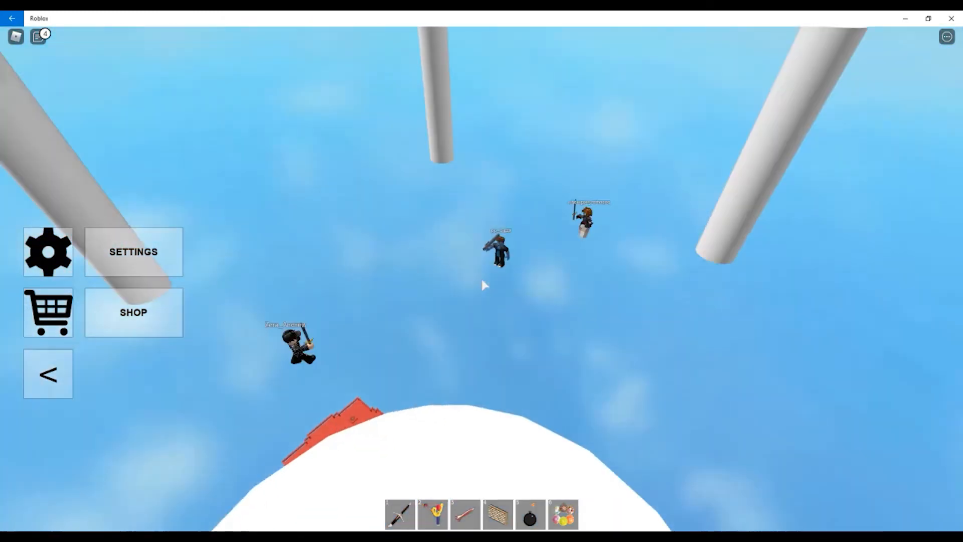
- Drop away from the green tower, ending with the trail selection menu open
{"action": "left_click", "coordinate": [465, 514]}
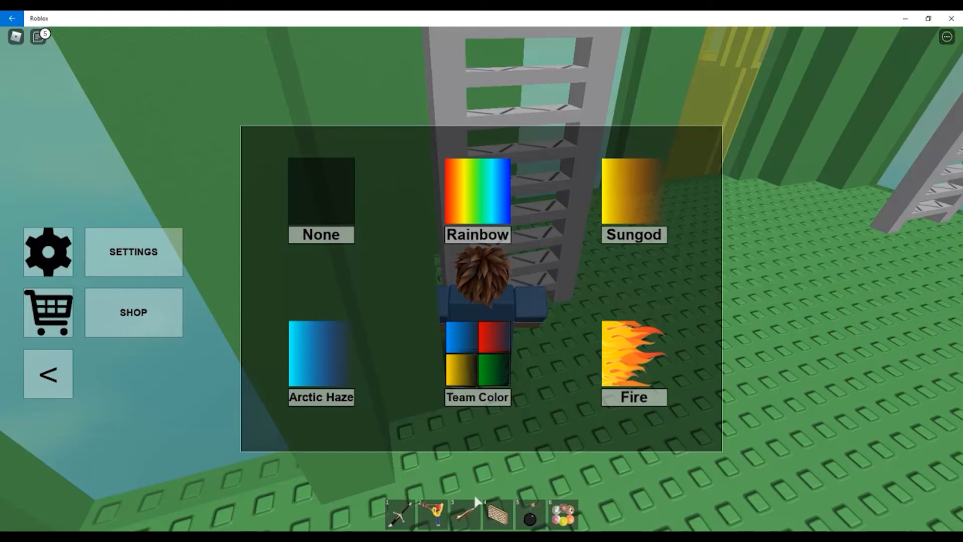
{"action": "mouse_move", "coordinate": [345, 398]}
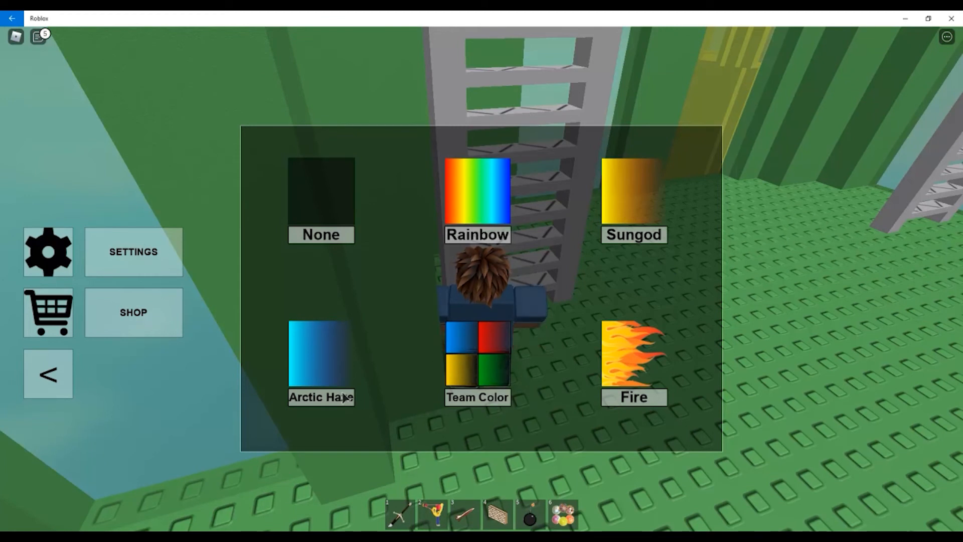
- Decline the 30-Robux prompts for Arctic Haze and Sungod, then choose the Team Color trail
{"action": "left_click", "coordinate": [321, 361]}
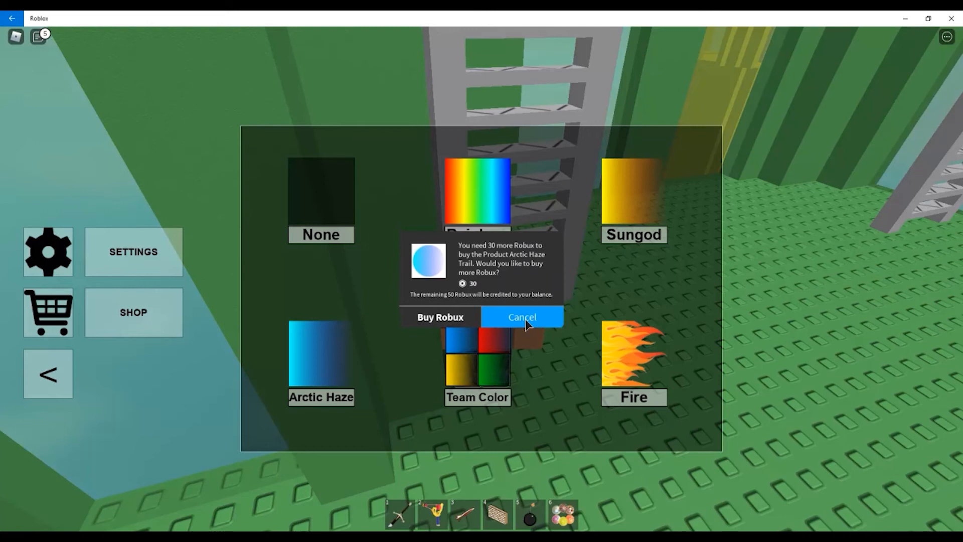
{"action": "left_click", "coordinate": [521, 317]}
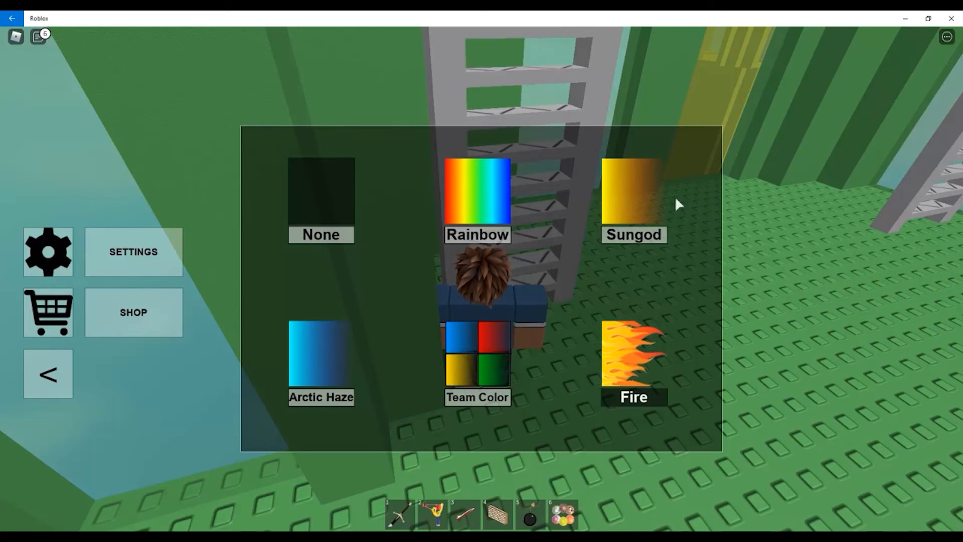
{"action": "left_click", "coordinate": [633, 197]}
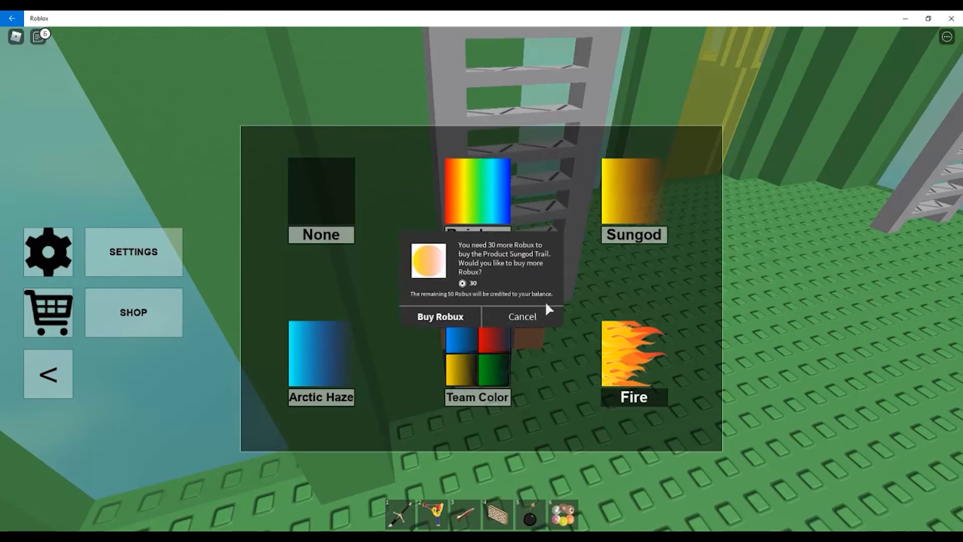
{"action": "left_click", "coordinate": [521, 316]}
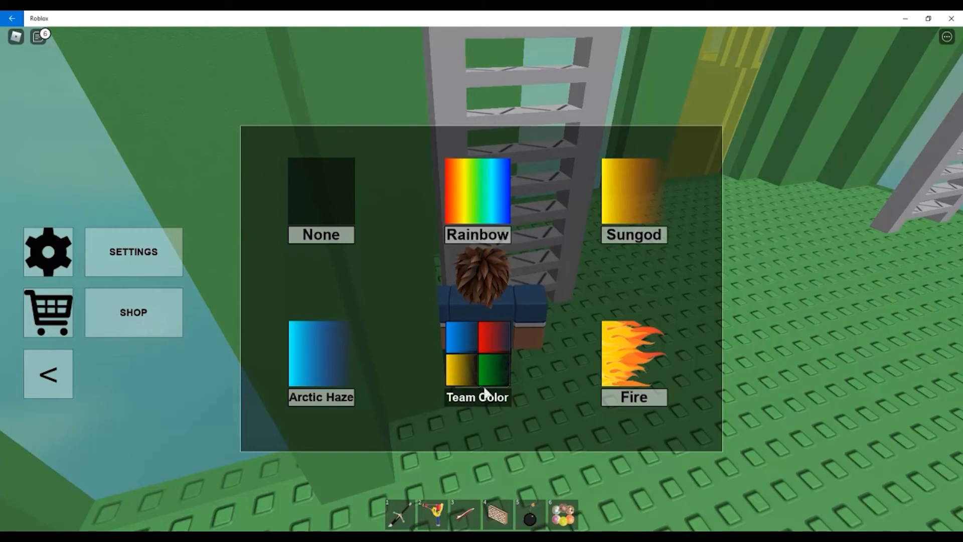
{"action": "left_click", "coordinate": [477, 196]}
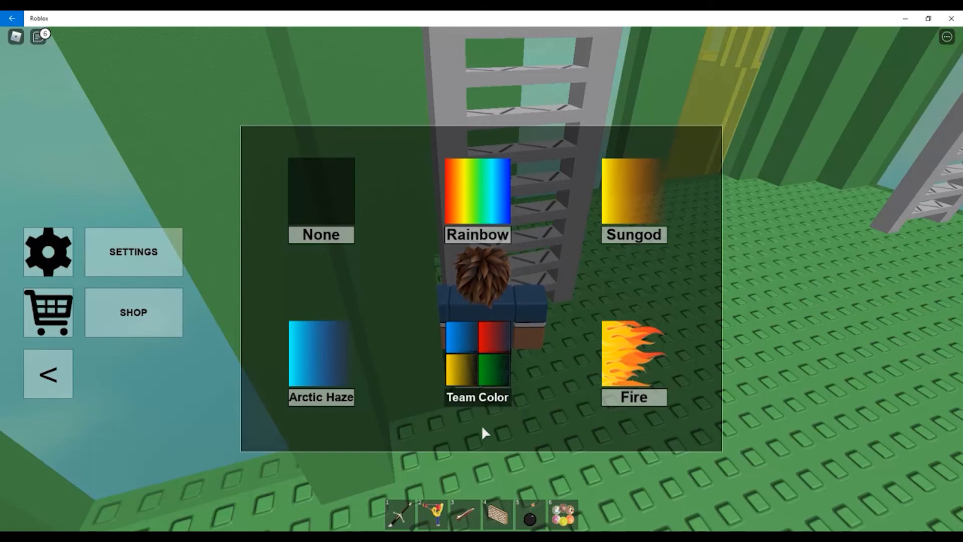
{"action": "mouse_move", "coordinate": [498, 202]}
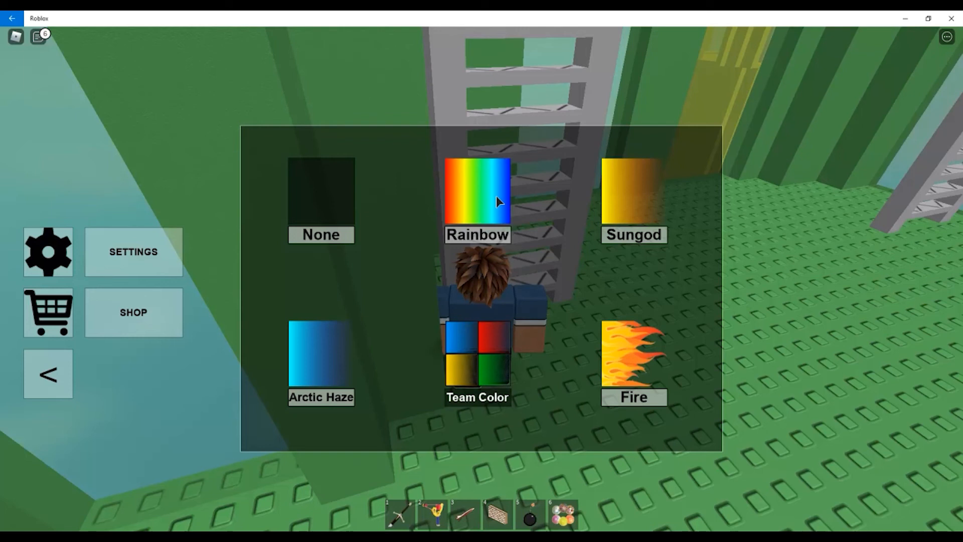
{"action": "mouse_move", "coordinate": [476, 215]}
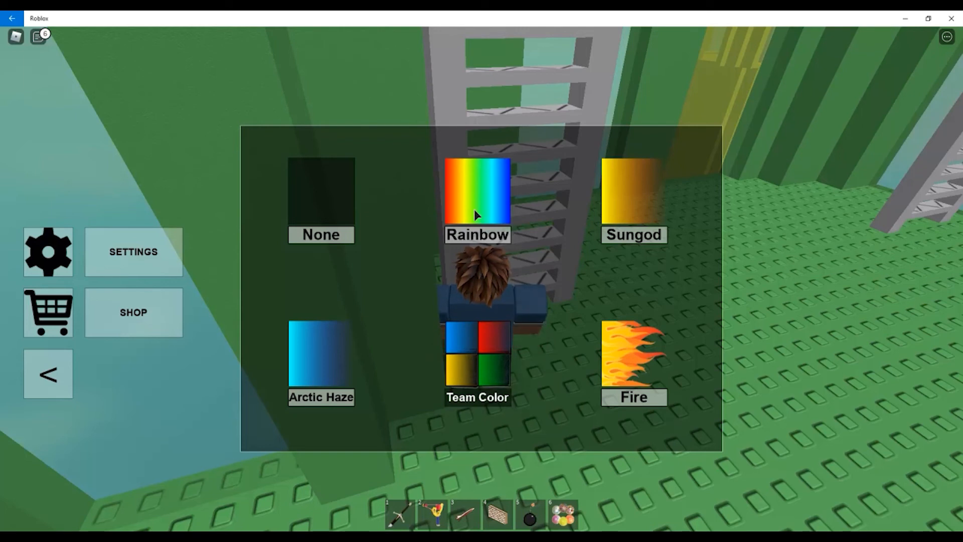
{"action": "mouse_move", "coordinate": [102, 314]}
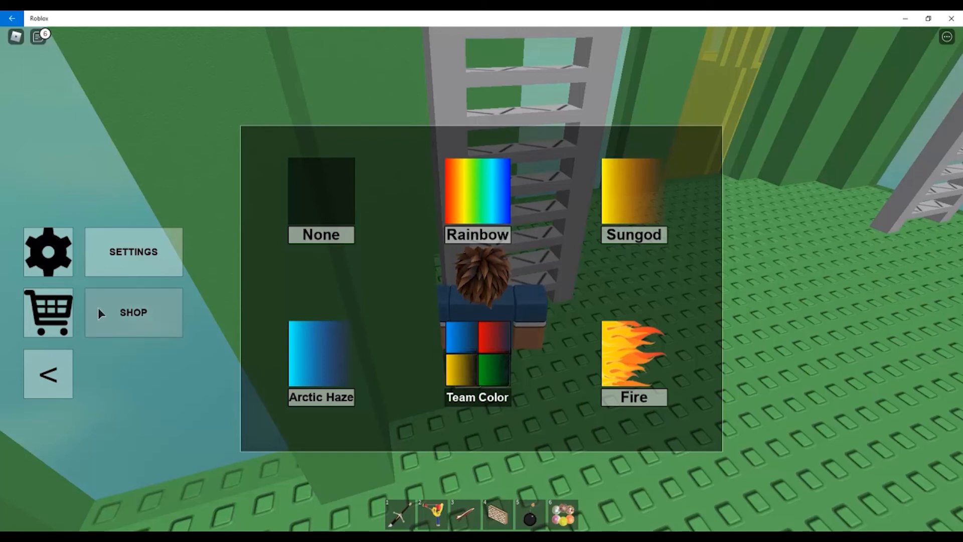
{"action": "mouse_move", "coordinate": [58, 352]}
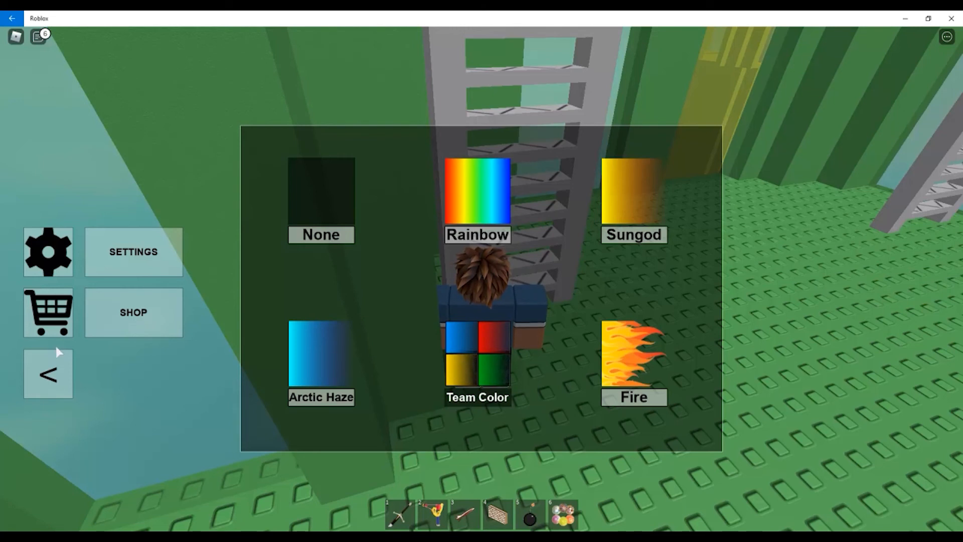